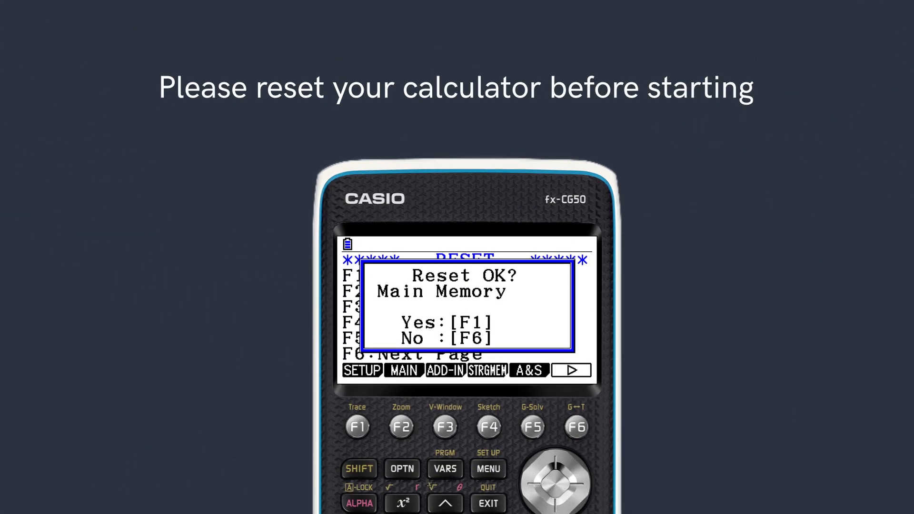
Confirm Reset Main Memory with Yes and return to the MAIN MENU
left_click(357, 427)
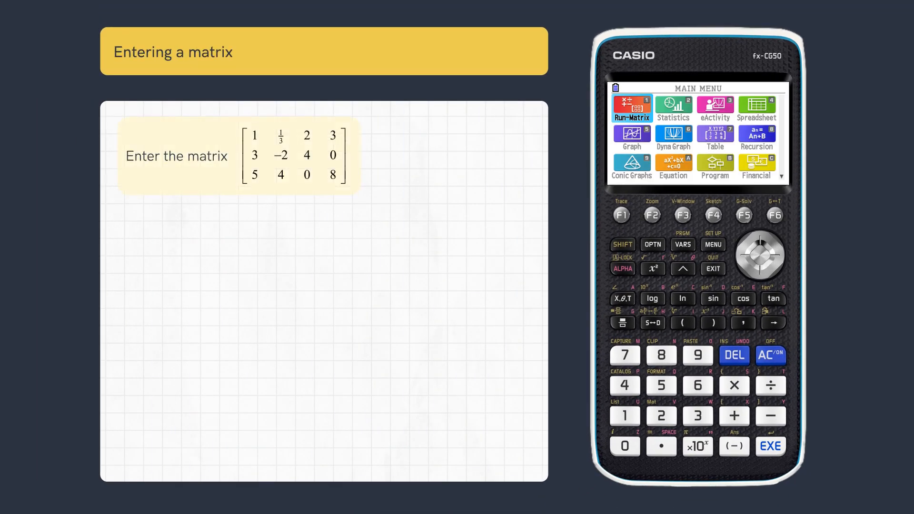
Enter Run-Matrix to create the 3x4 Mat A and fill its twelve elements
left_click(631, 108)
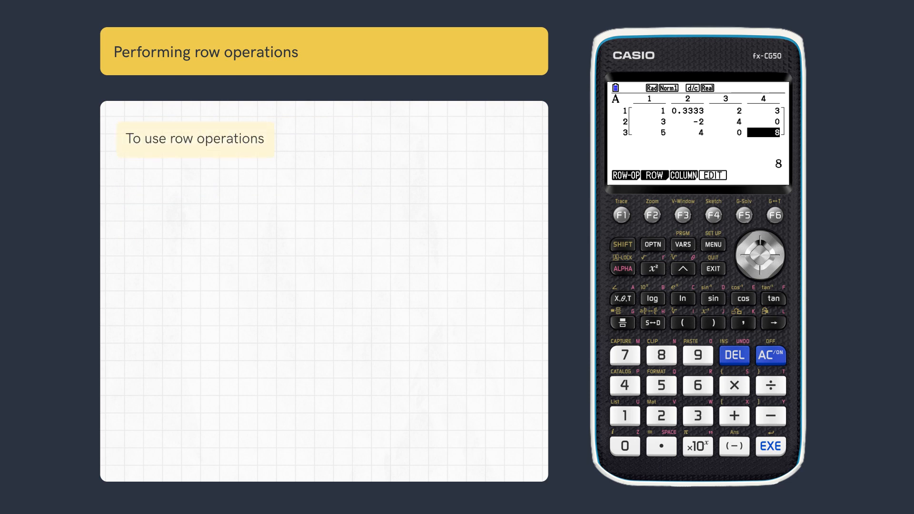
Multiply row 2 of Mat A by 0.5 via ROW-OP *Row, giving 1.5, −1, 2, 0
left_click(622, 214)
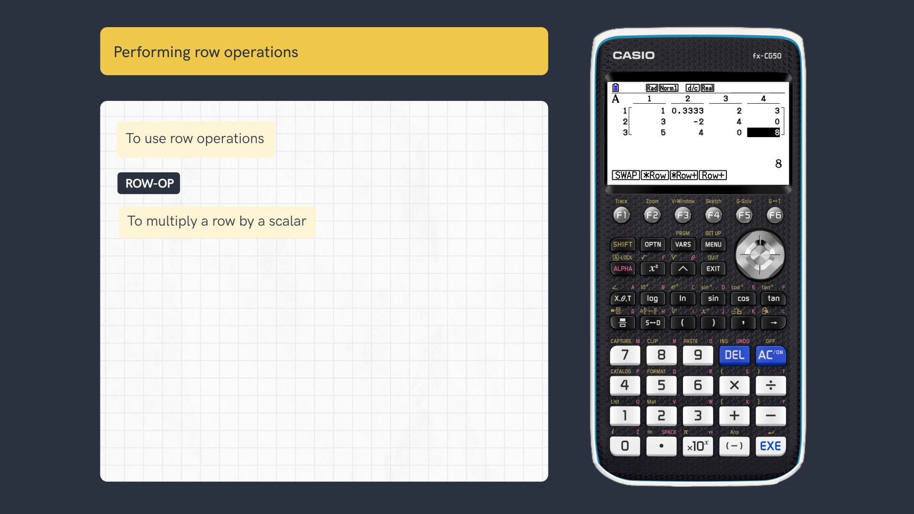
left_click(652, 214)
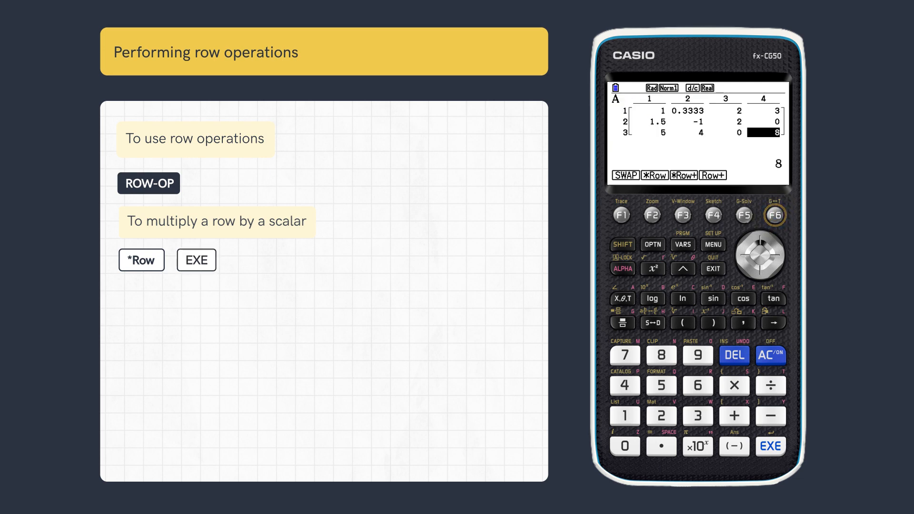
left_click(775, 214)
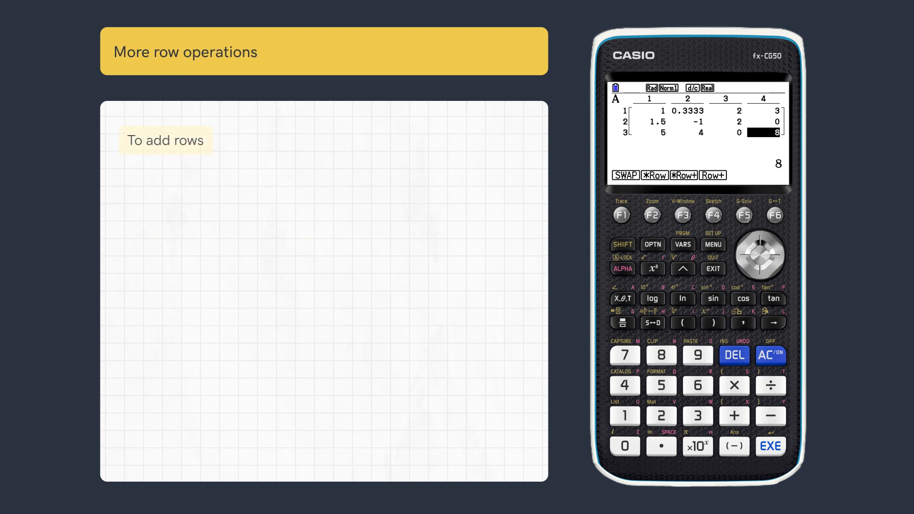
Add rows with Row+ so row 3 reads 3.5, 8, 0, 17, then choose SWAP for rows 1 and 3
left_click(713, 215)
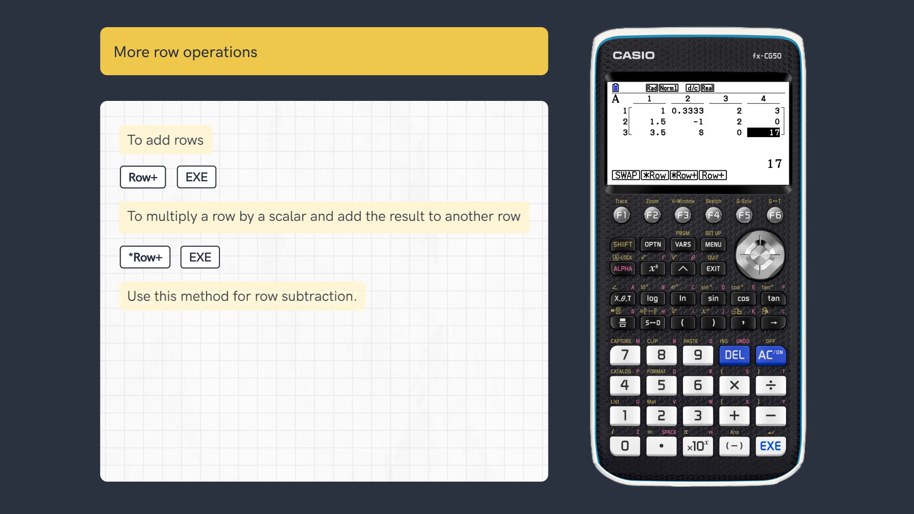
left_click(624, 175)
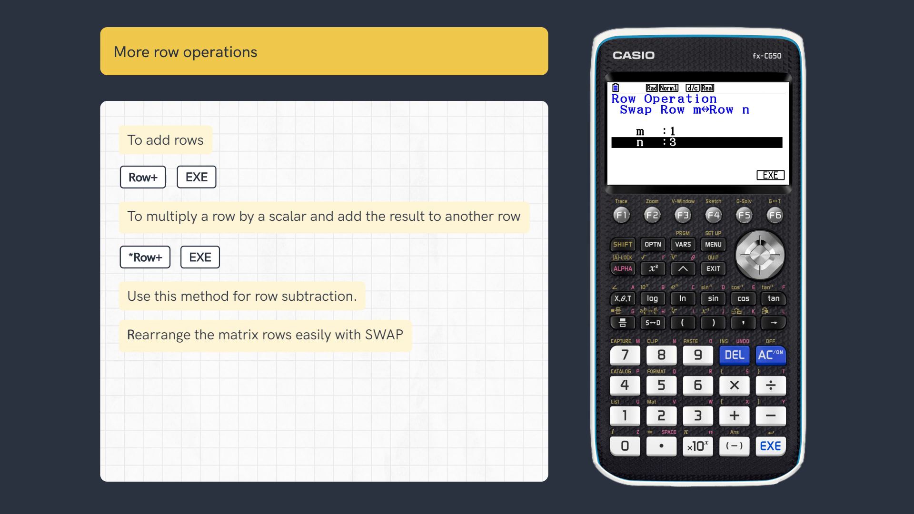